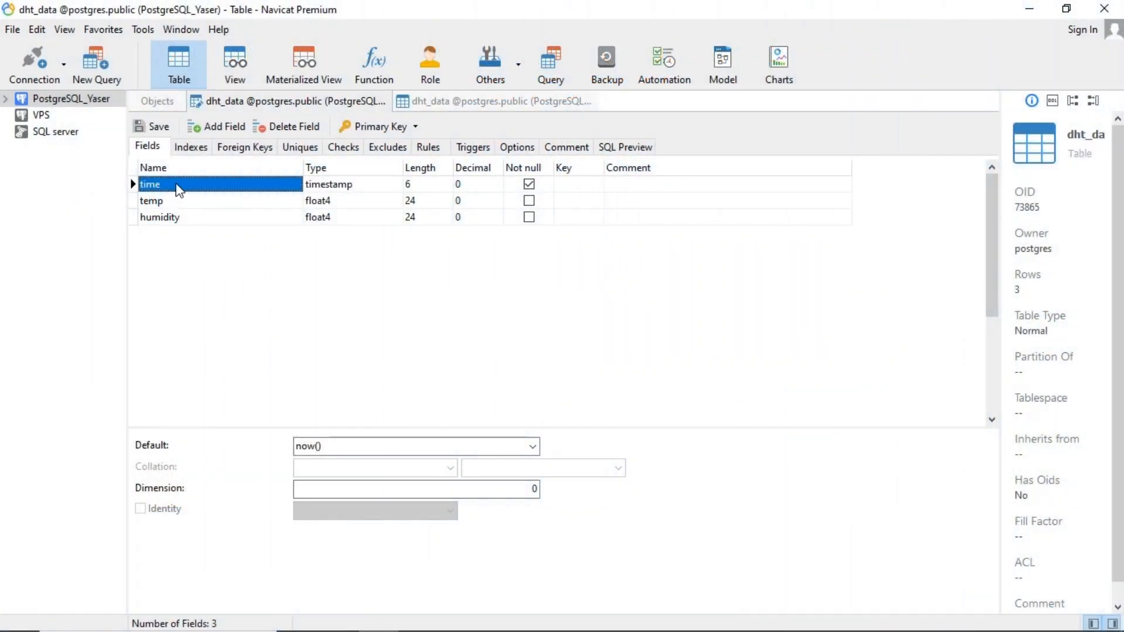
# Step: Inspect the dht_data table's time default value and temp field settings
pyautogui.click(415, 446)
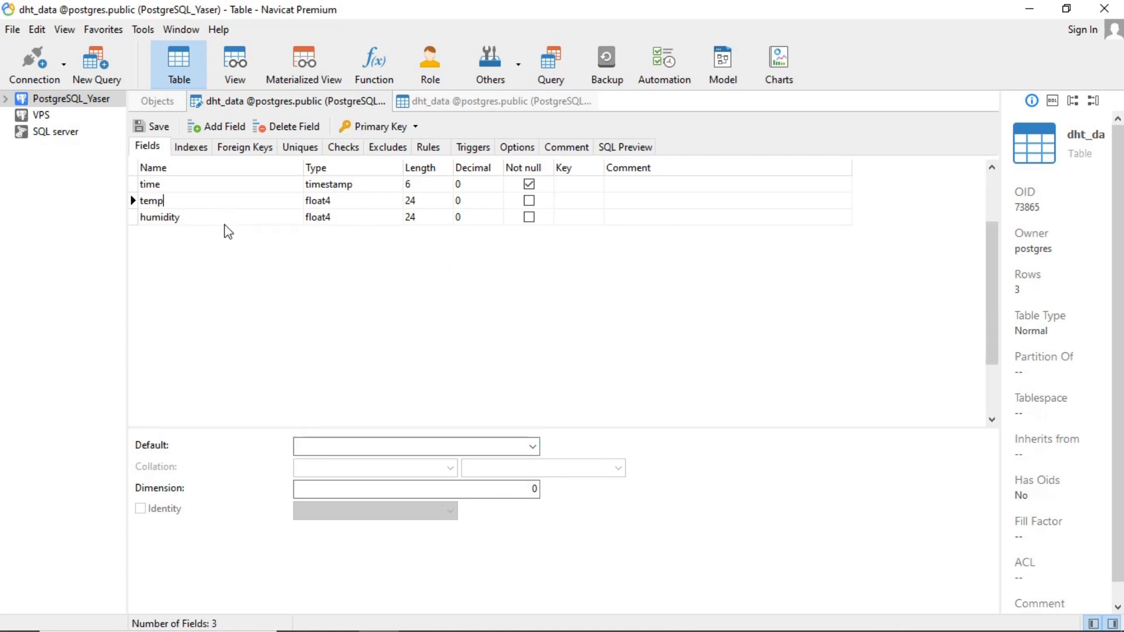
pyautogui.doubleClick(160, 218)
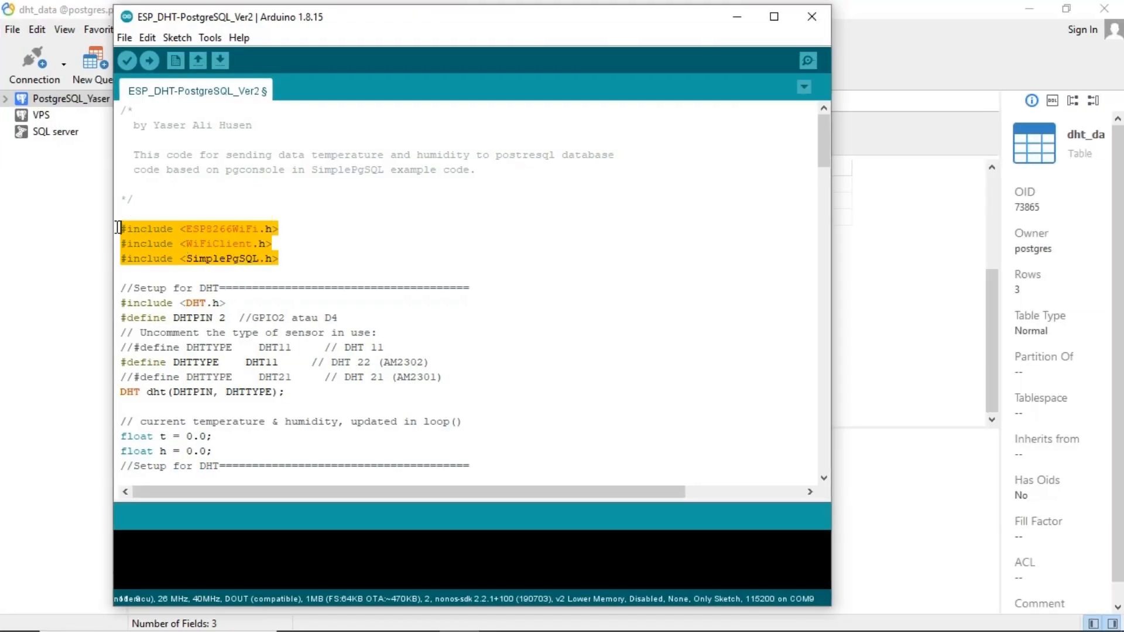
# Step: Review the sketch's library includes, WiFi and database connection settings, and remaining code
pyautogui.click(191, 302)
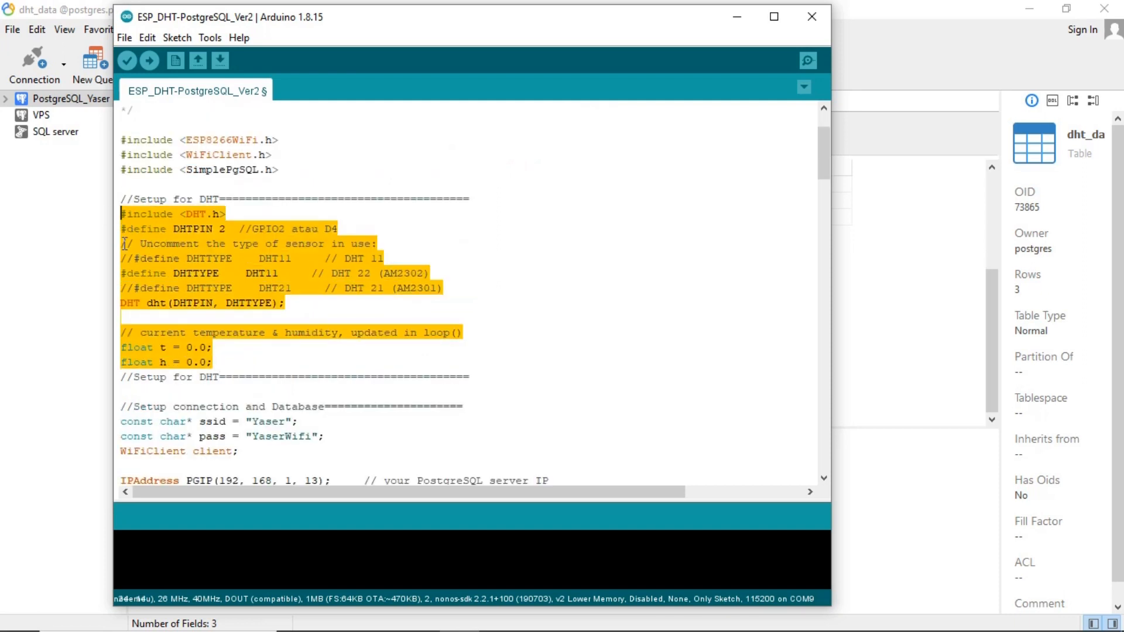
pyautogui.scroll(-3)
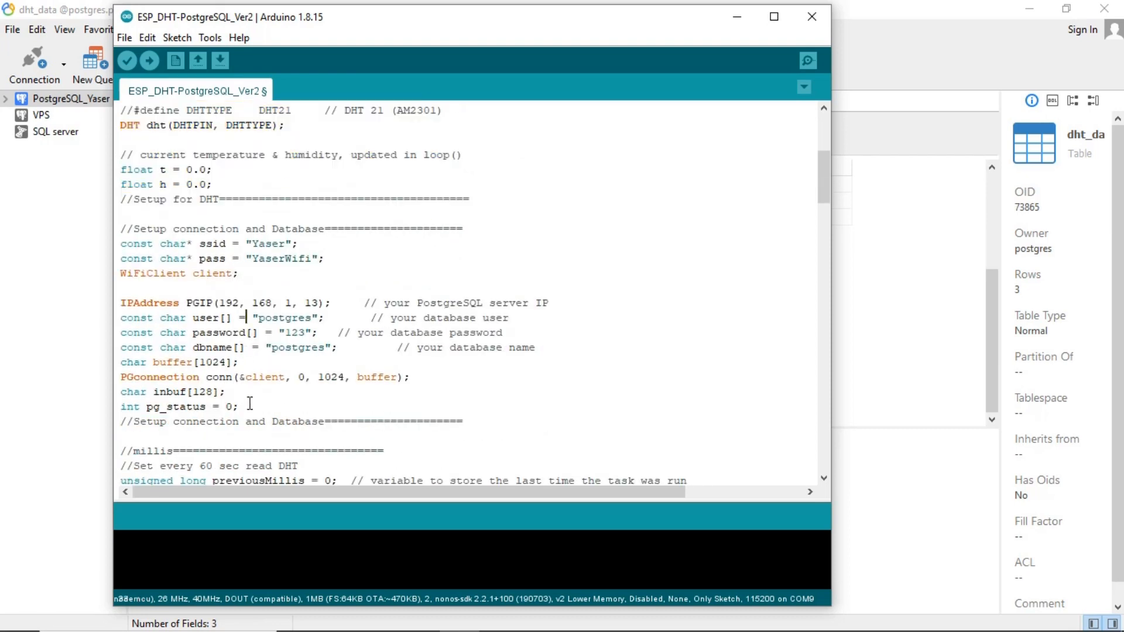
pyautogui.moveTo(248, 317); pyautogui.dragTo(248, 407)
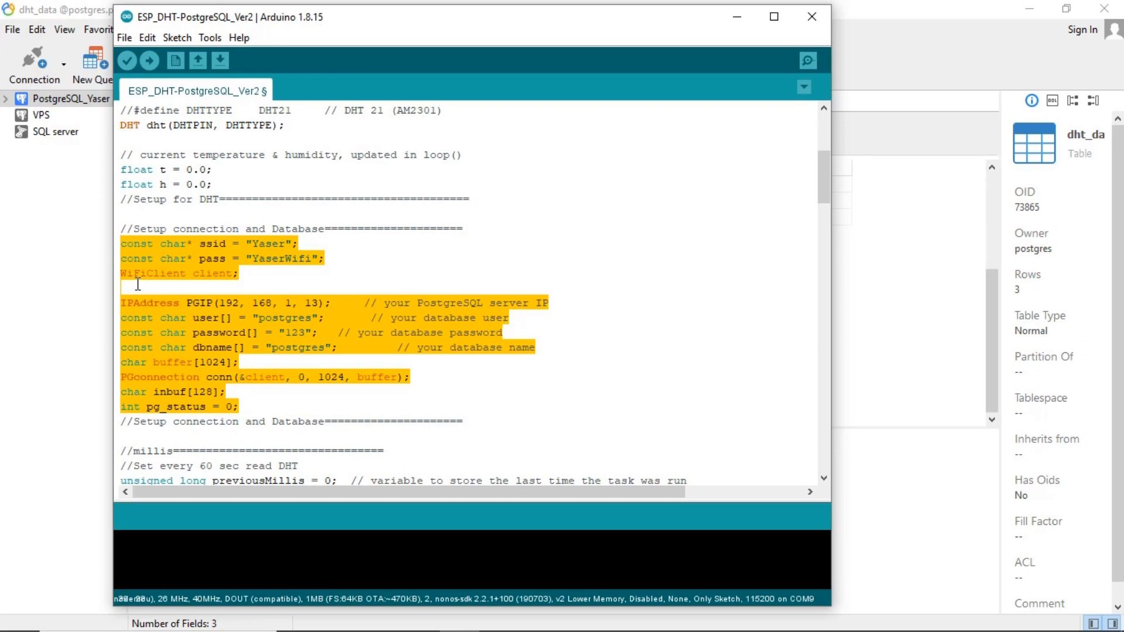
pyautogui.scroll(-3)
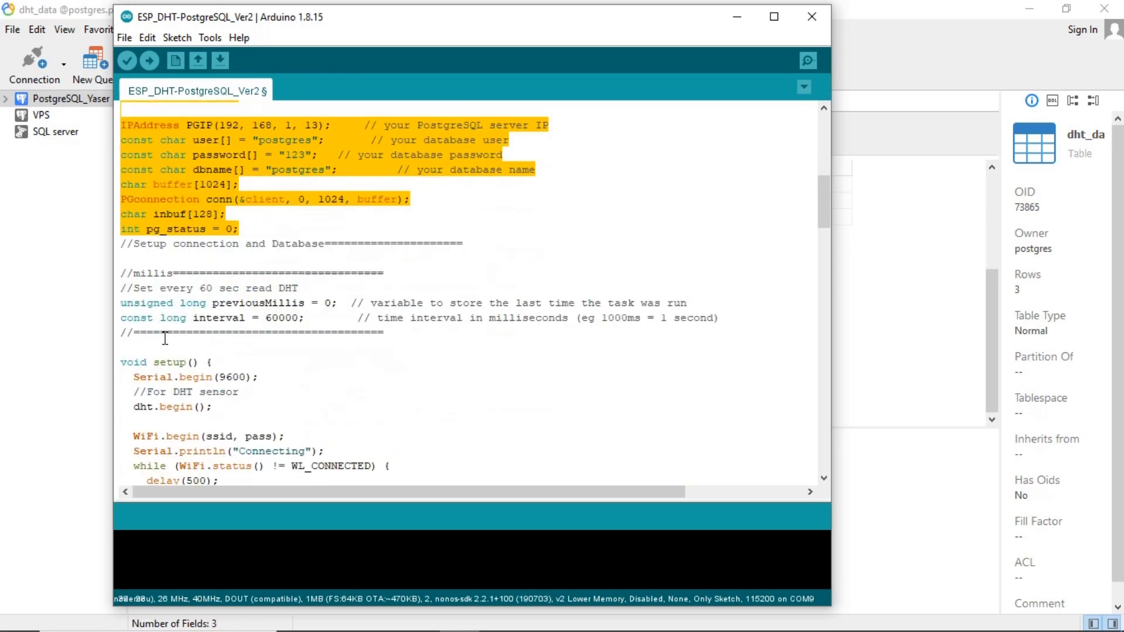
pyautogui.scroll(-3)
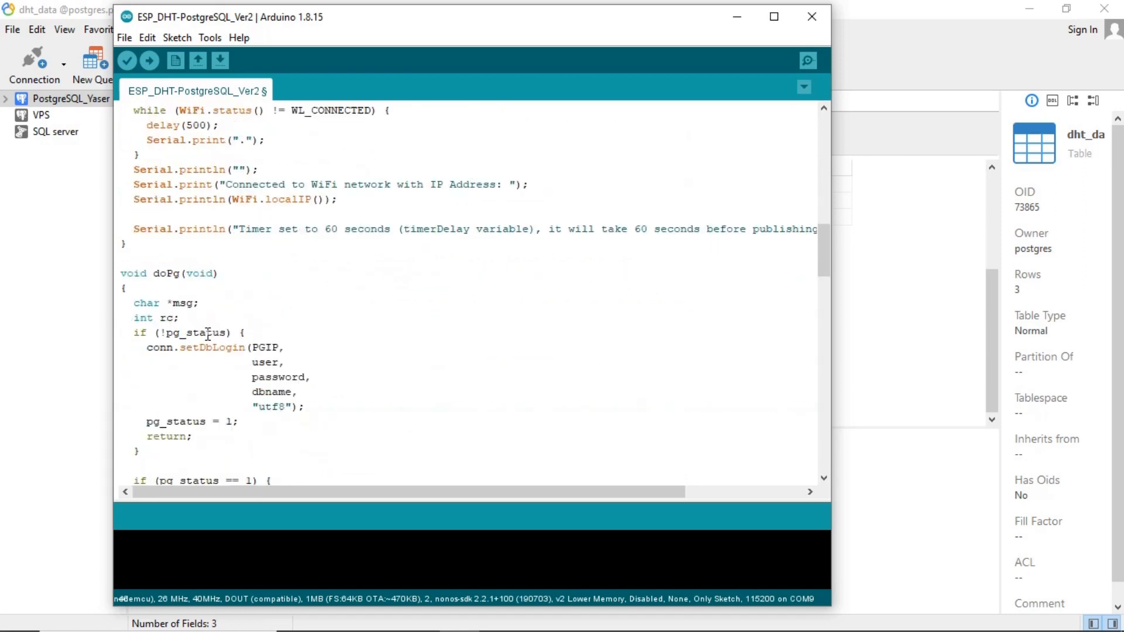
pyautogui.scroll(-3)
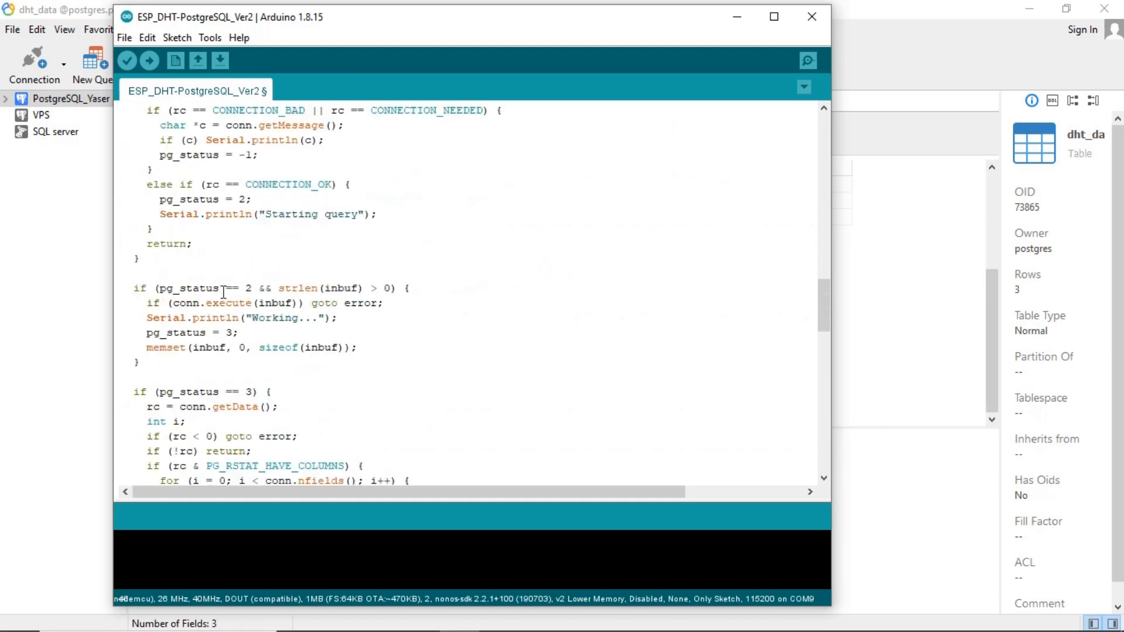
pyautogui.scroll(-3)
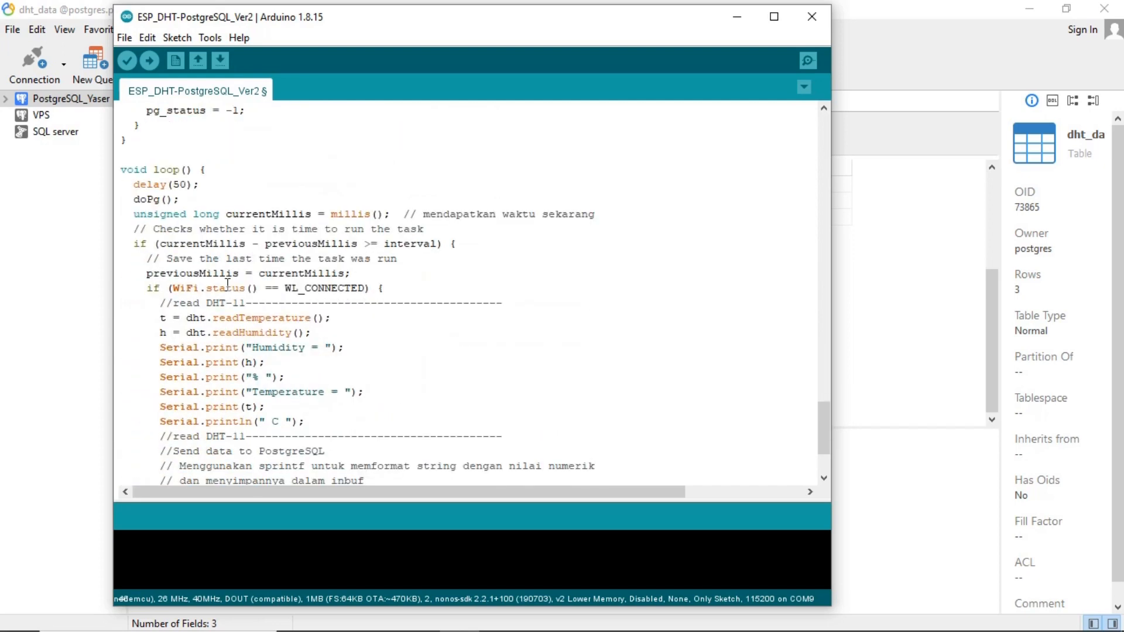
pyautogui.scroll(-3)
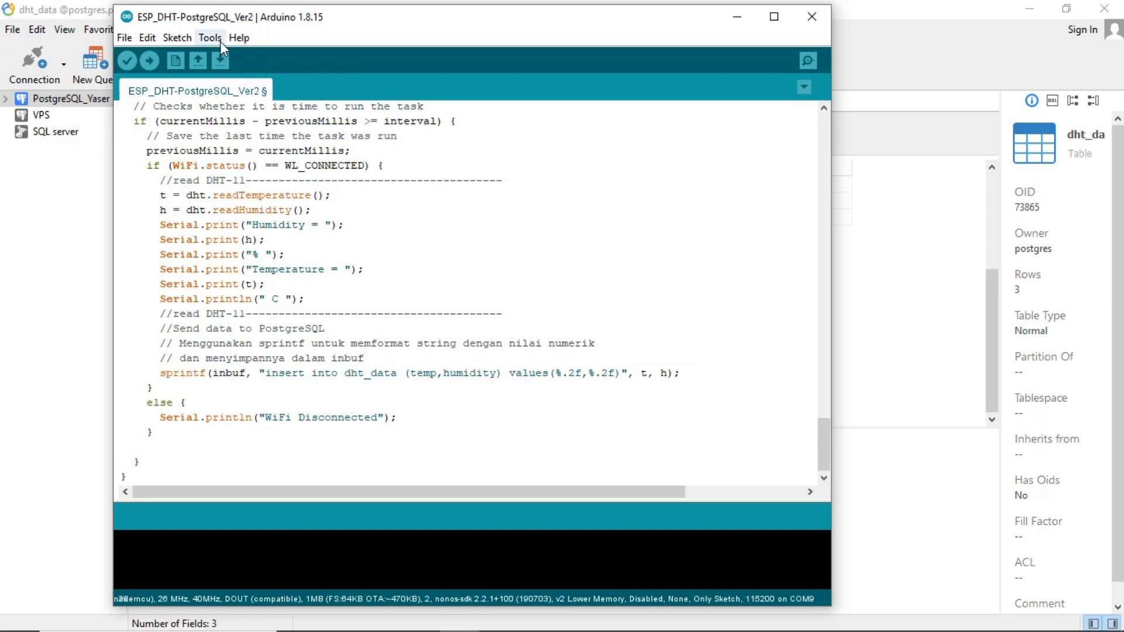
# Step: Confirm Board: Generic ESP8266 Module on COM9 and upload the sketch
pyautogui.click(209, 37)
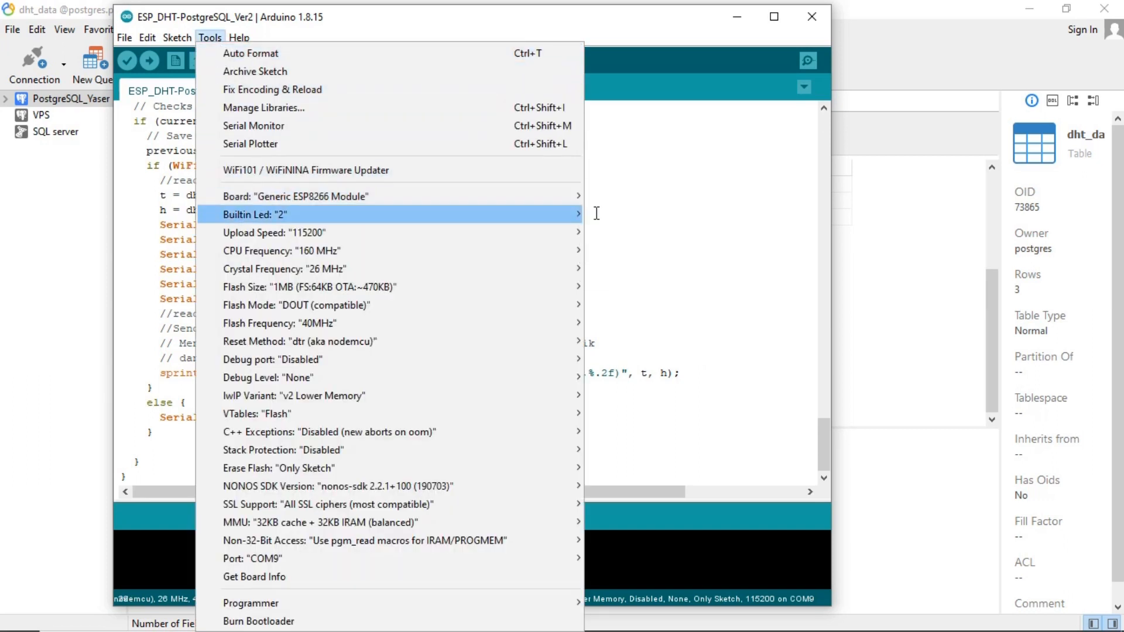
pyautogui.moveTo(294, 196)
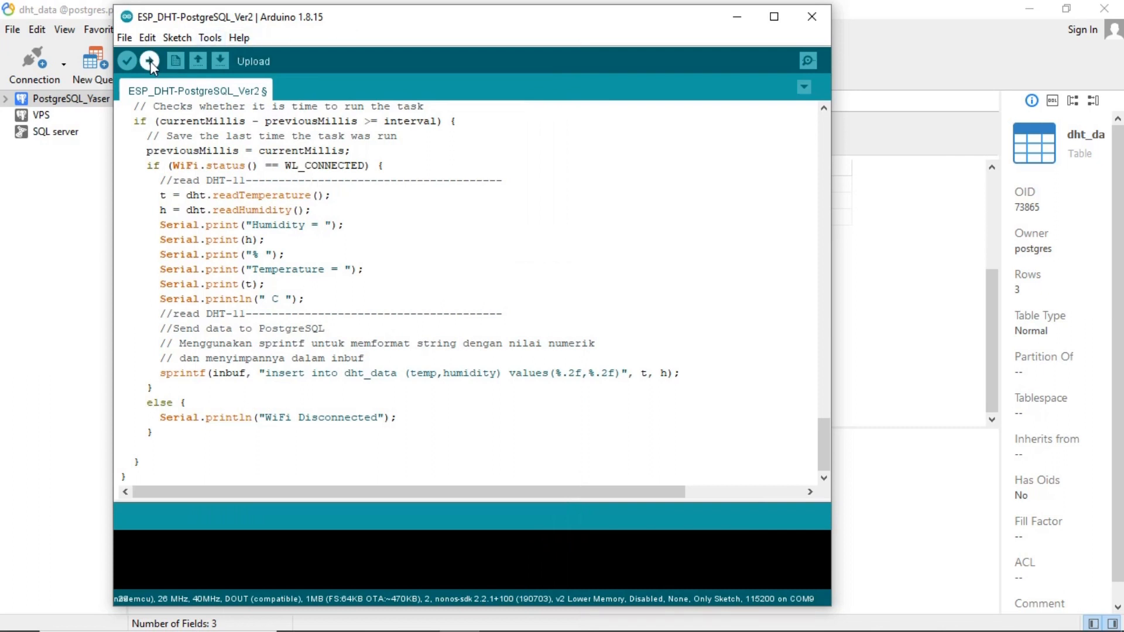
pyautogui.click(149, 60)
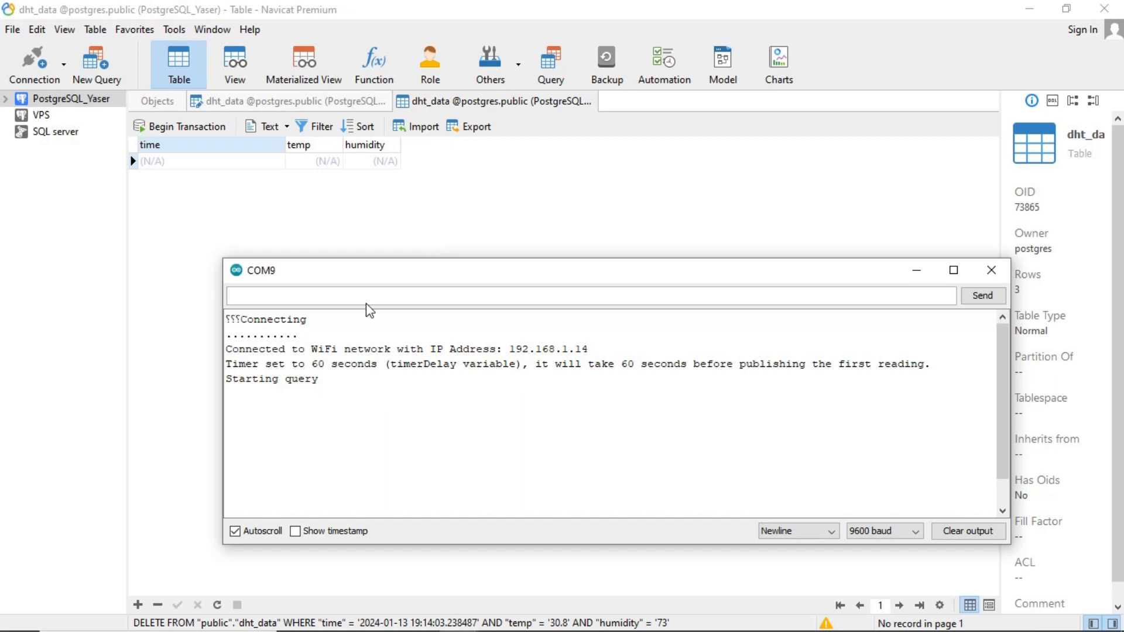
pyautogui.moveTo(326, 388)
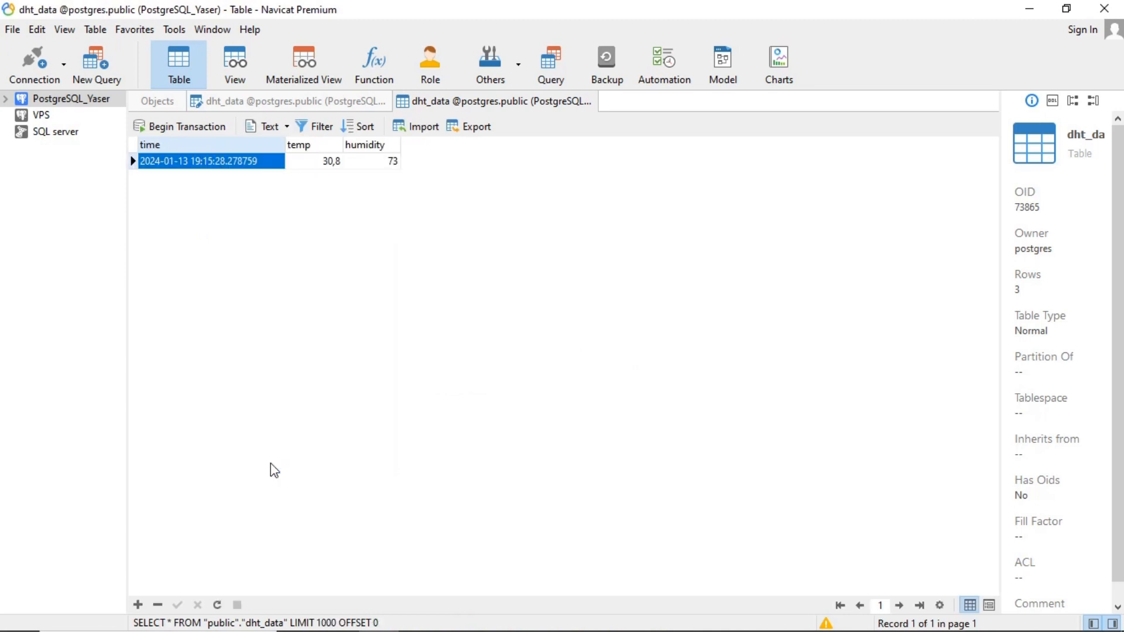
pyautogui.moveTo(258, 185)
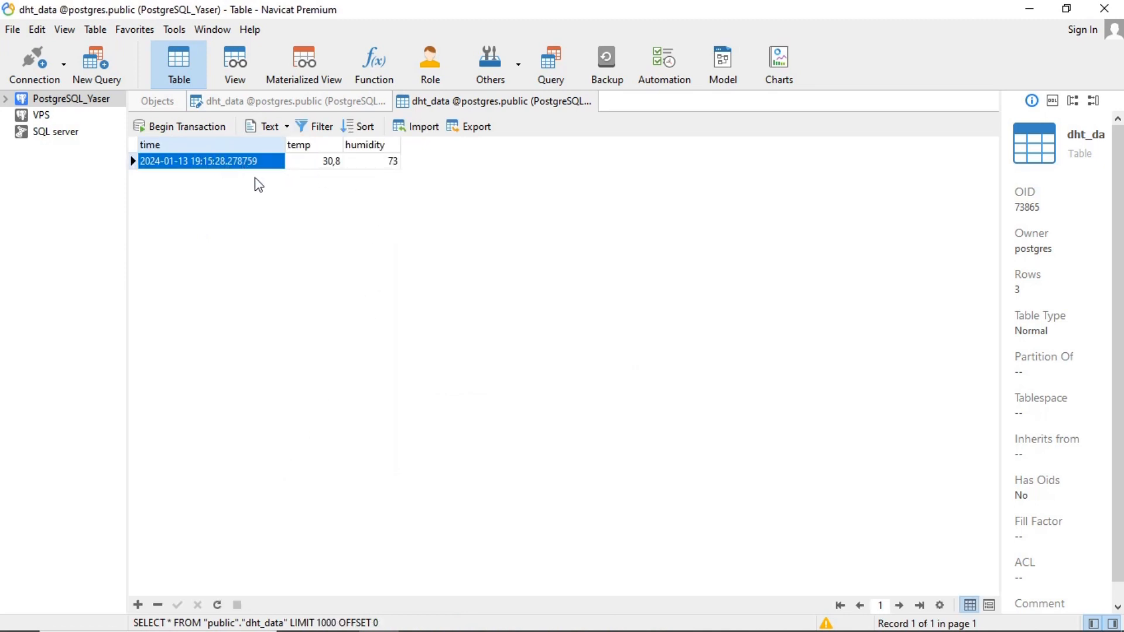
pyautogui.moveTo(344, 215)
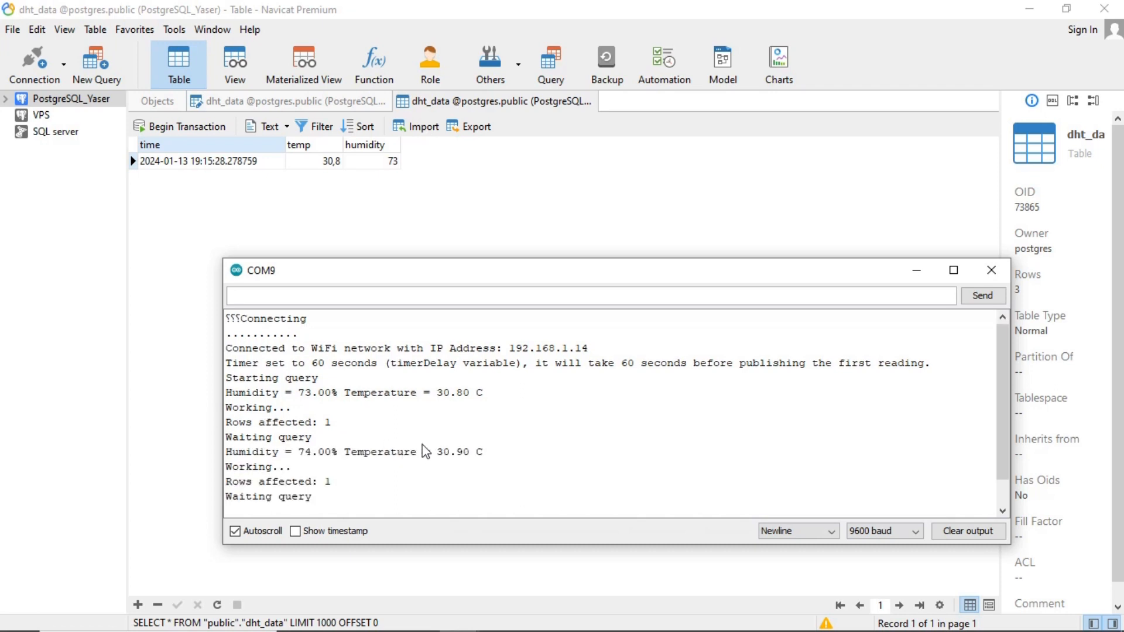
# Step: Refresh dht_data to show the second reading, temp 30.9 and humidity 74
pyautogui.moveTo(298, 452); pyautogui.dragTo(485, 452)
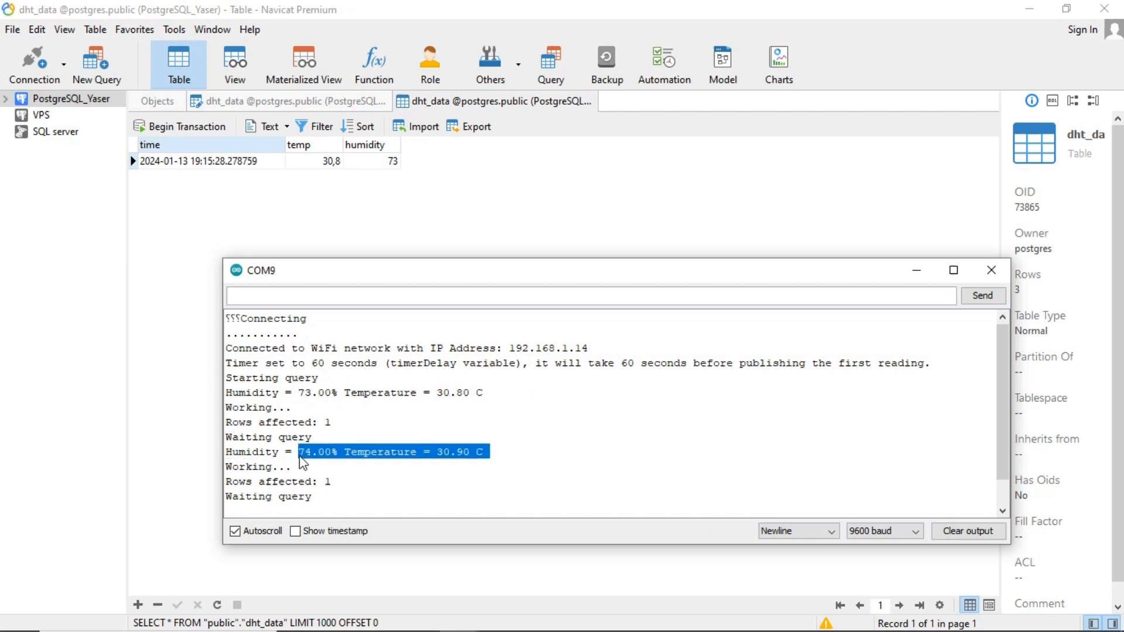
pyautogui.rightClick(203, 160)
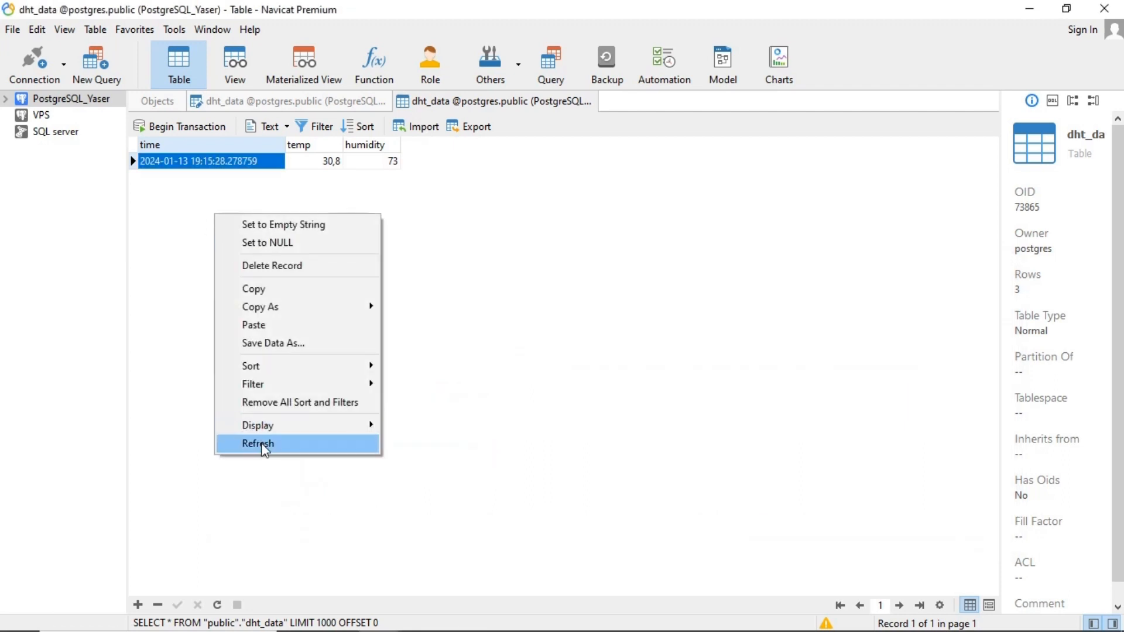
pyautogui.click(258, 443)
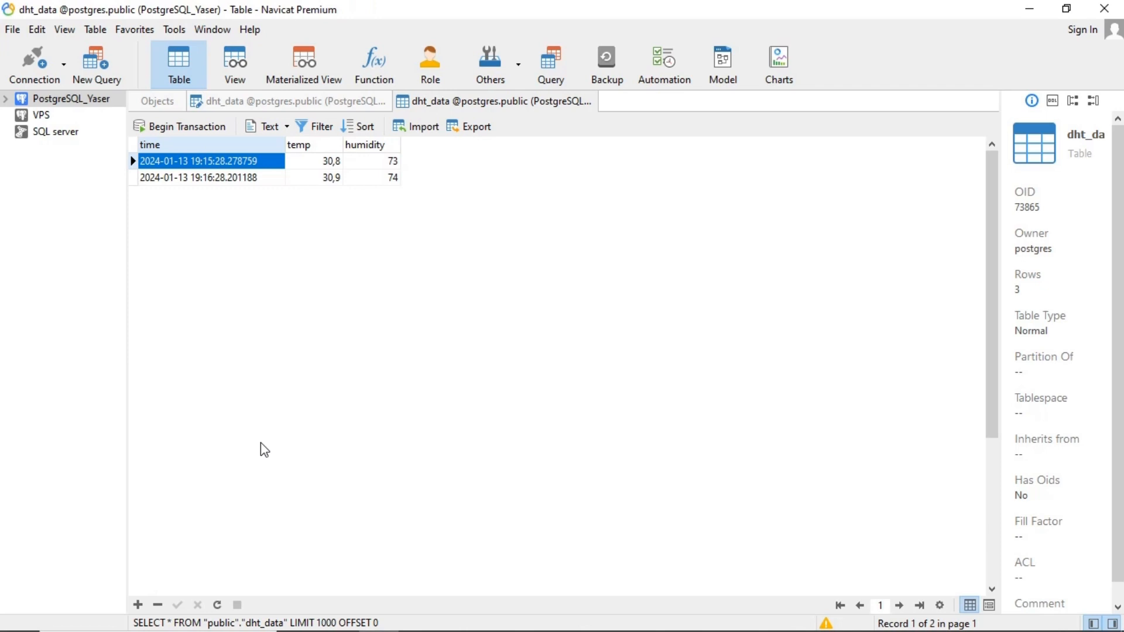
pyautogui.click(371, 177)
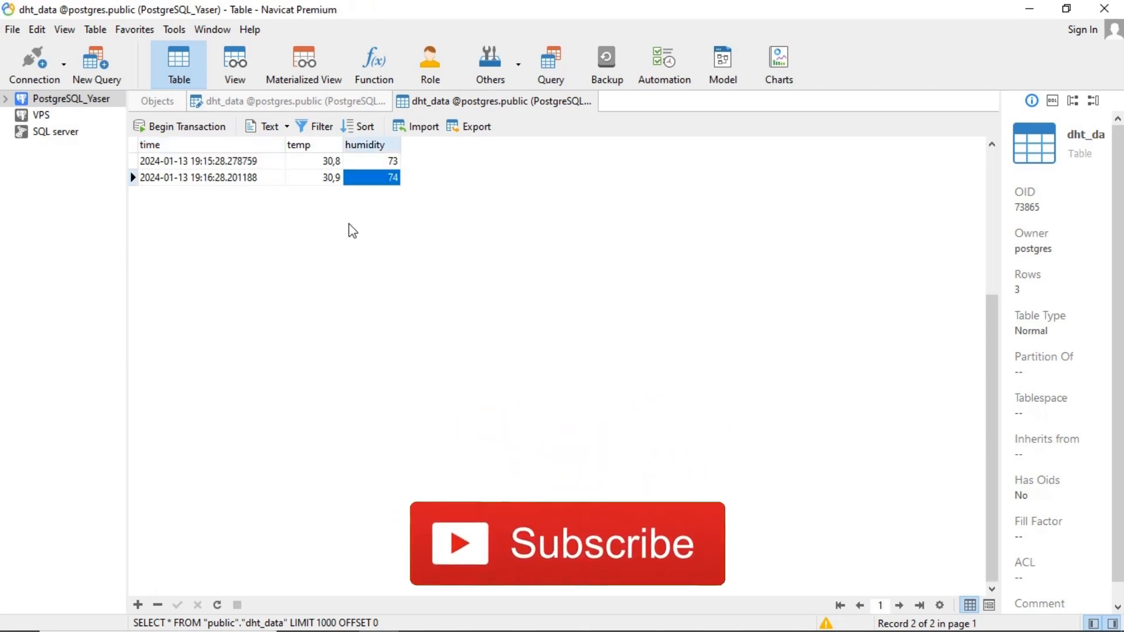